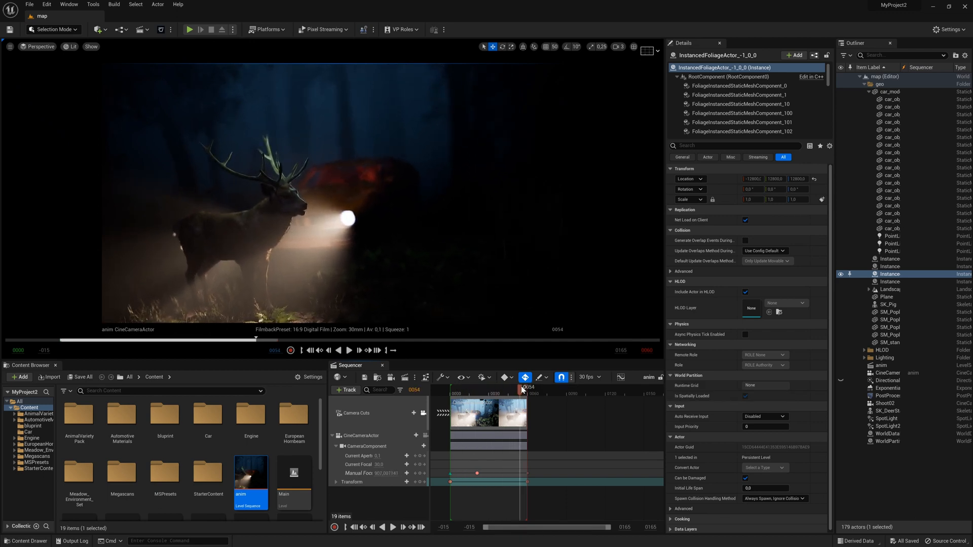
Step: Scrub the Sequencer playhead back and forth through the deer shot to review it
drag(523, 387, 497, 387)
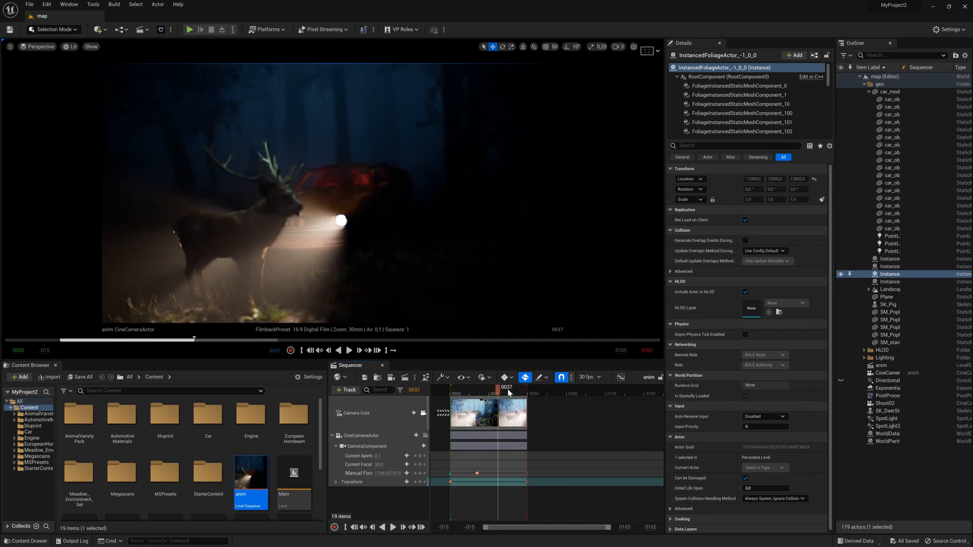
drag(505, 389, 532, 389)
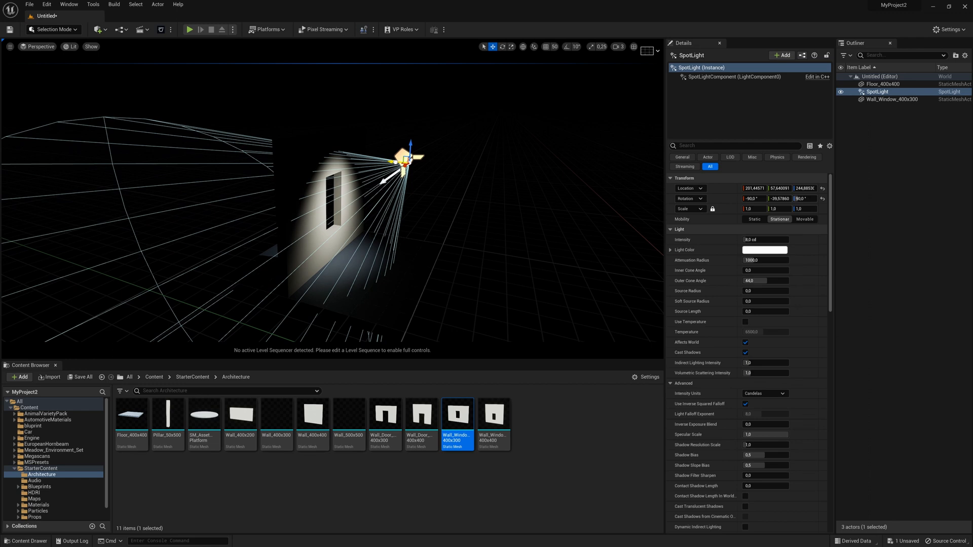
Step: Add an Exponential Height Fog via Quick Add and enable its Volumetric Fog option
click(107, 29)
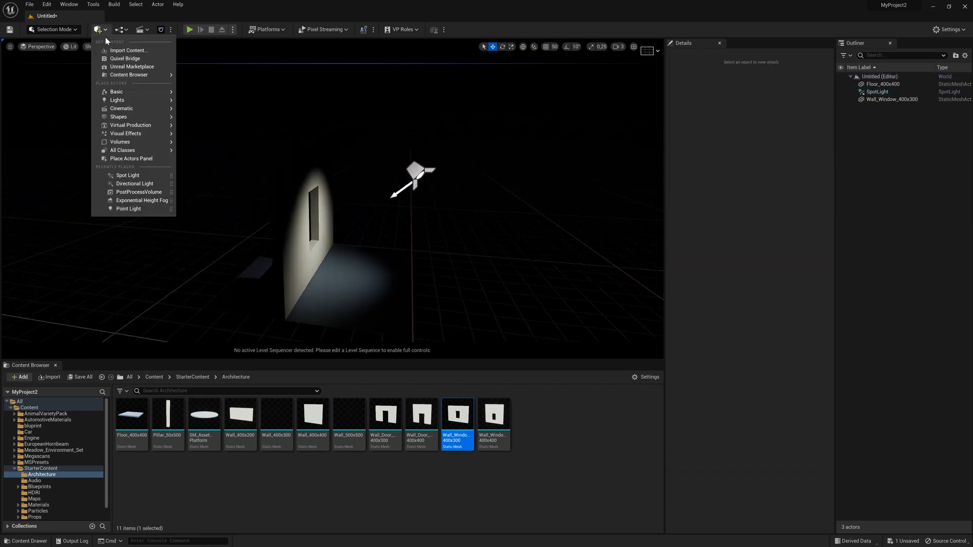
click(142, 201)
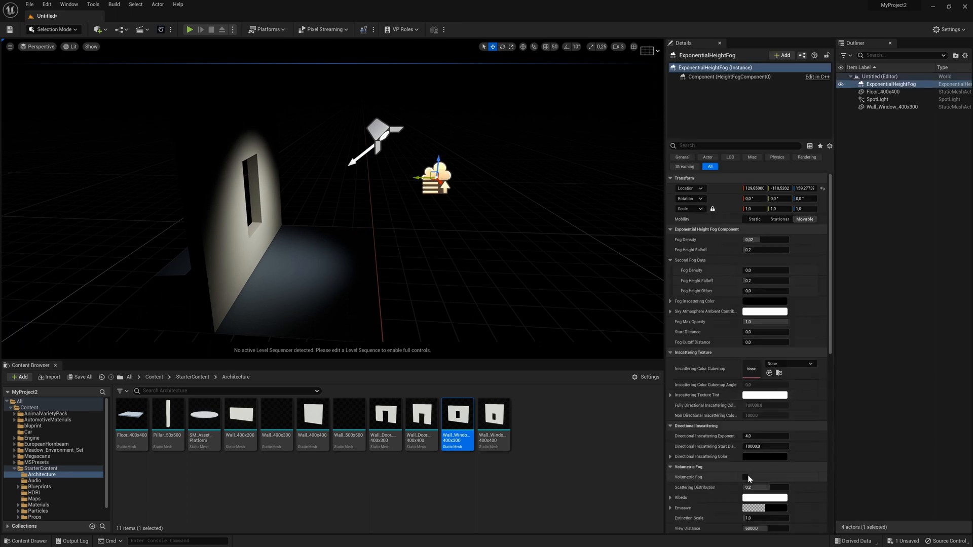
click(748, 476)
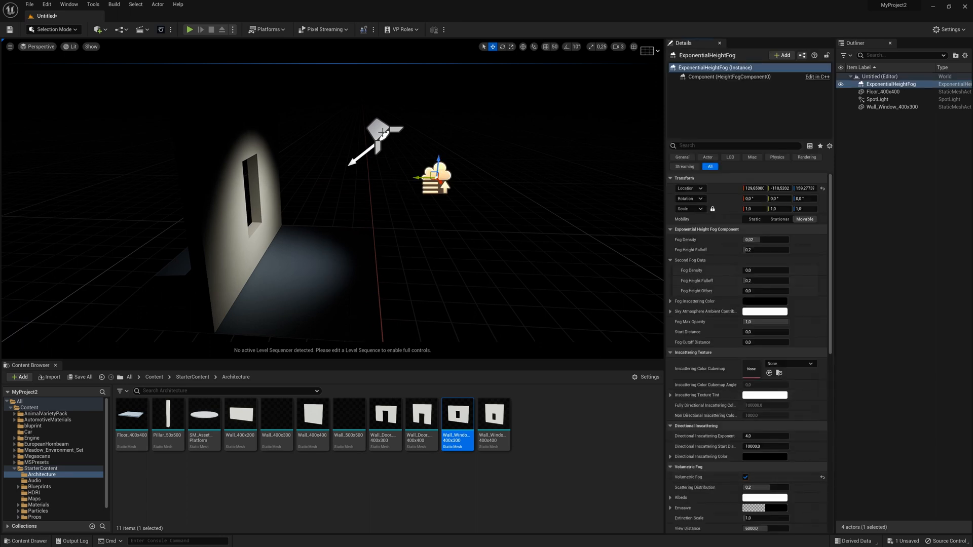
click(878, 99)
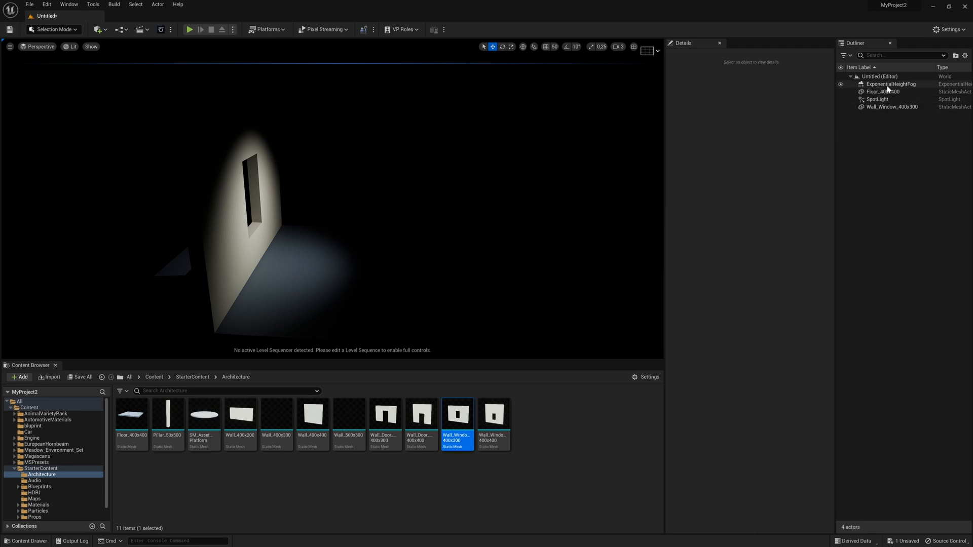
Step: Select the SpotLight and raise its Intensity to 100.0
click(890, 84)
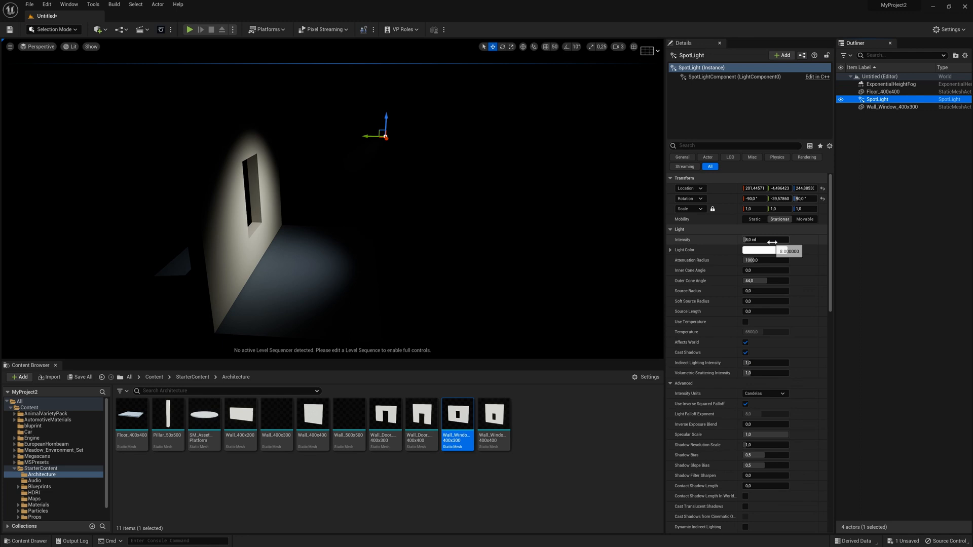
text(100.0)
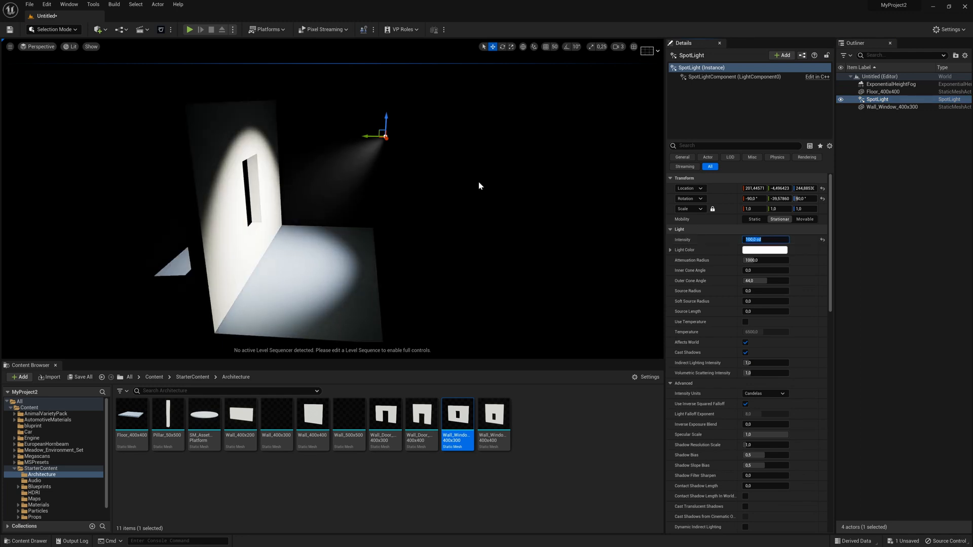
mouse_move(469, 186)
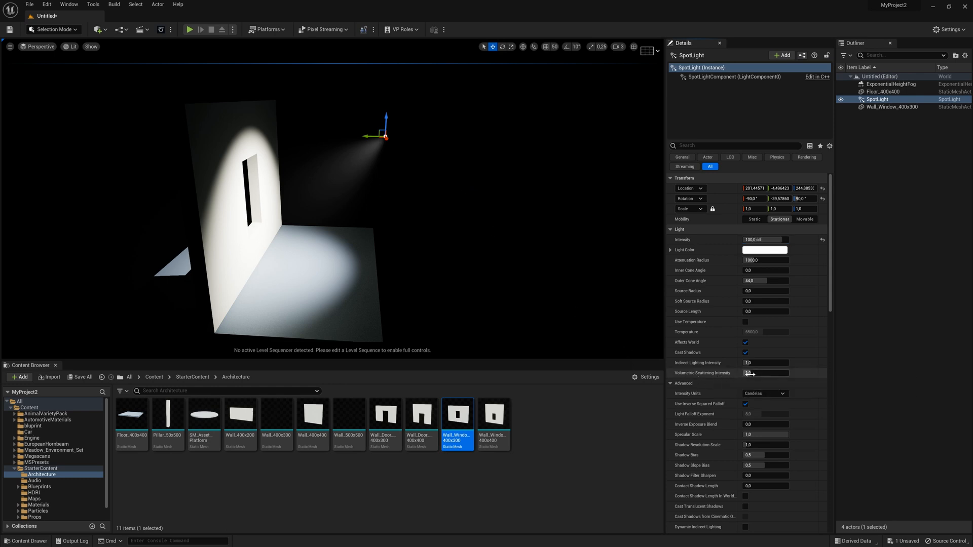
Step: Set the spotlight's Volumetric Scattering Intensity to 15.0 for a visible beam
click(765, 373)
text(0,25)
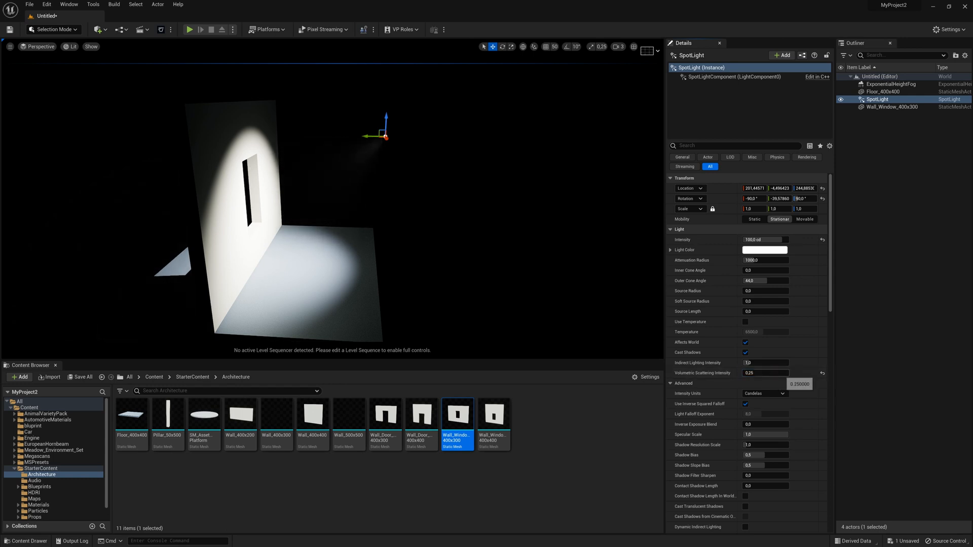
click(766, 372)
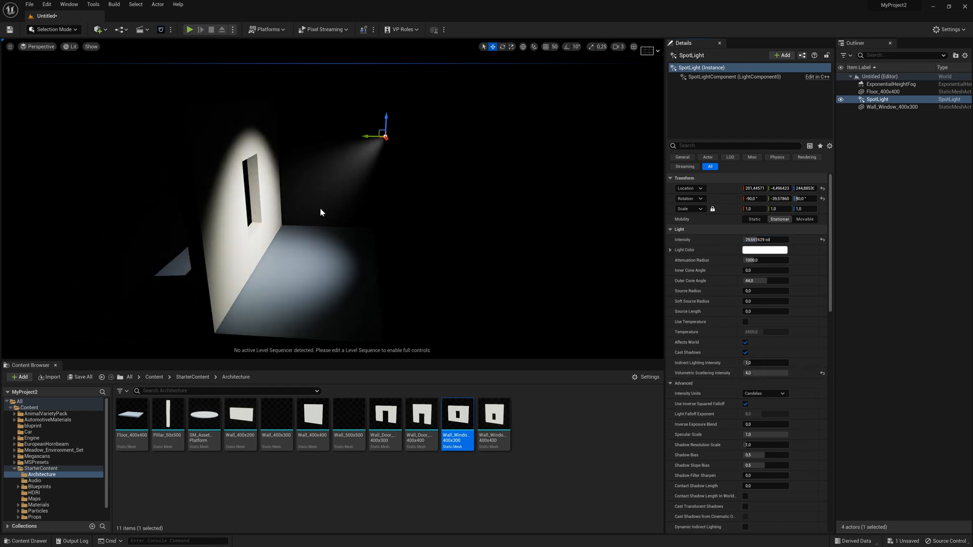
click(765, 373)
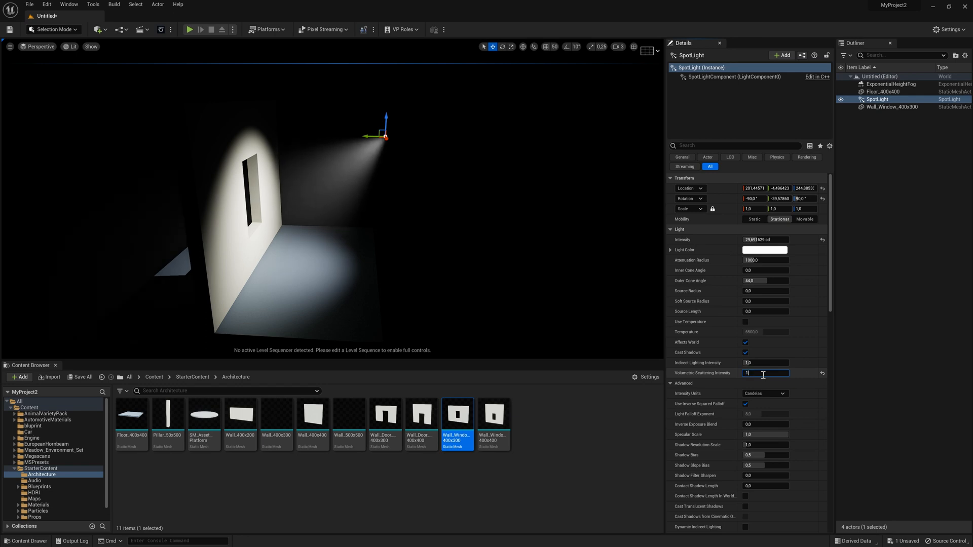
text(15.0)
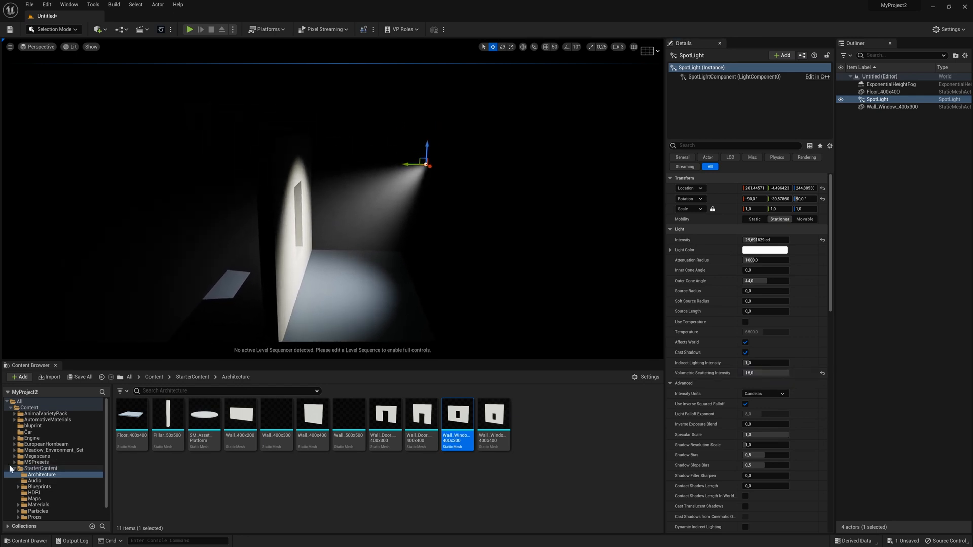
Step: Drag an old gravestone mesh from the Content Browser into the spotlight's lit floor area
click(59, 475)
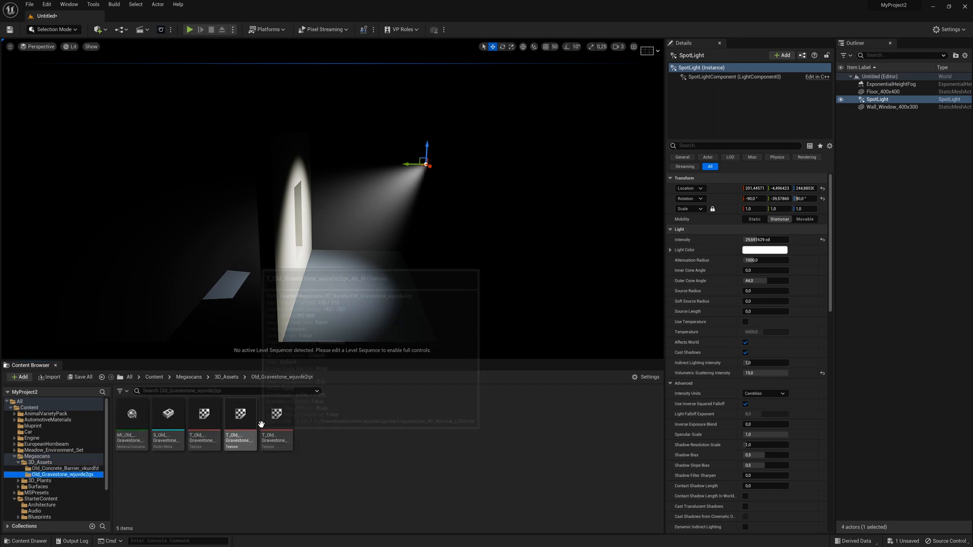
drag(168, 412, 360, 266)
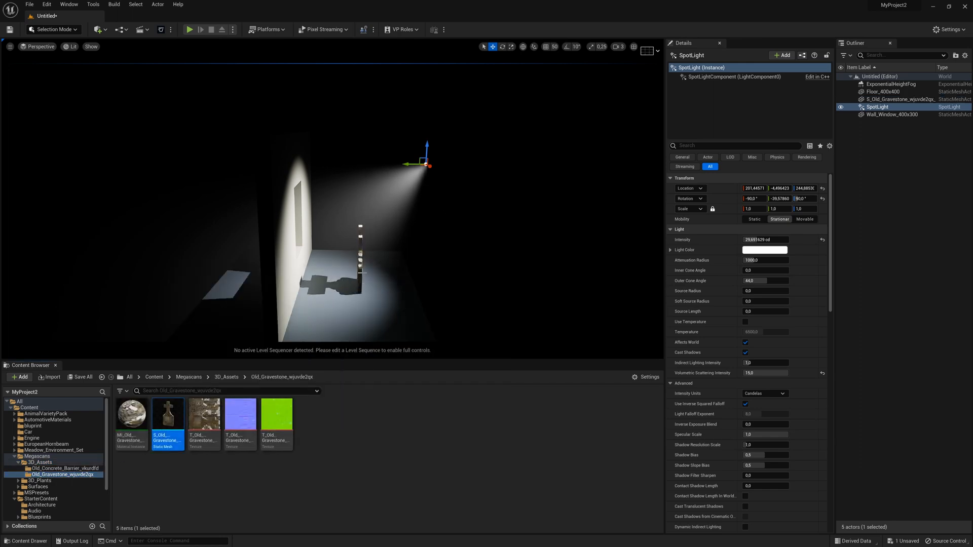
click(899, 98)
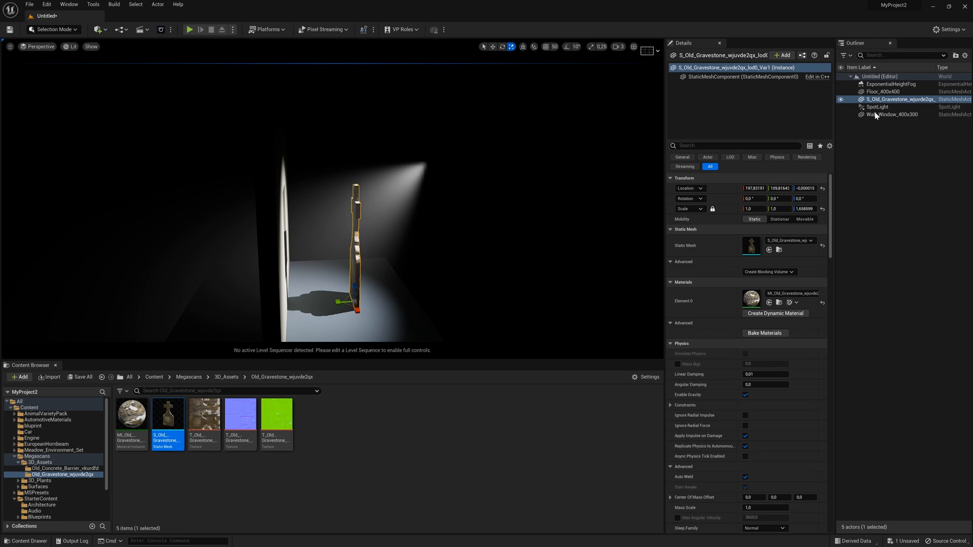
Step: Enable Cast Volumetric Shadow on the SpotLight so the gravestone shadows the fog
click(876, 106)
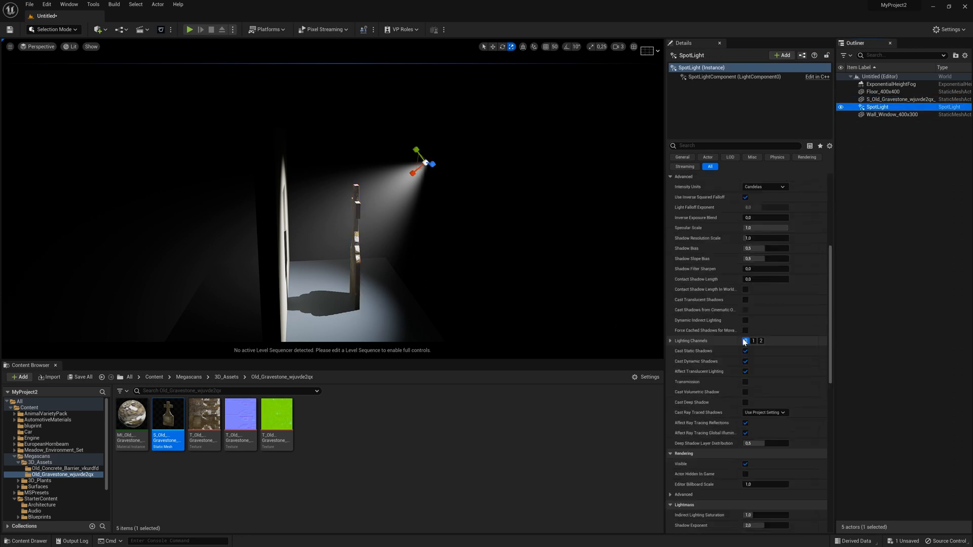
click(746, 340)
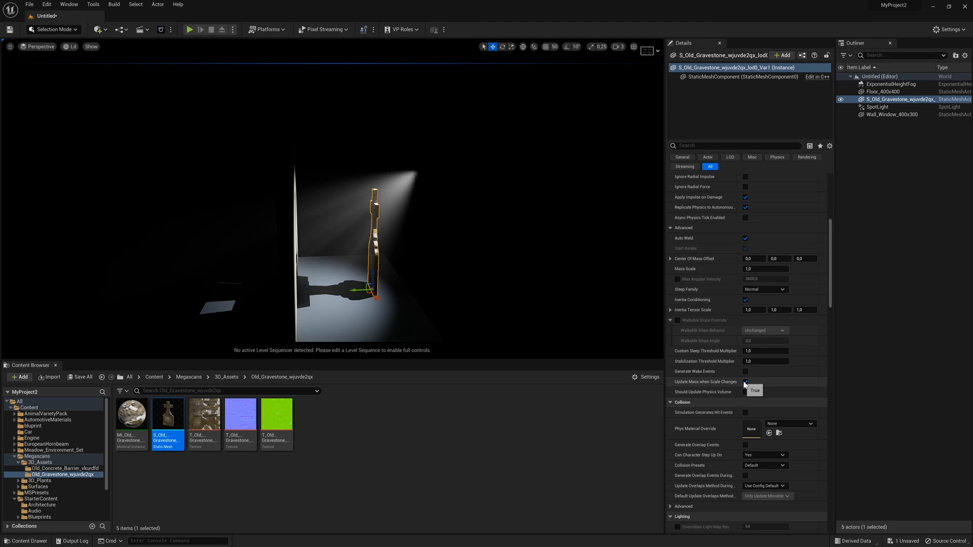
click(745, 382)
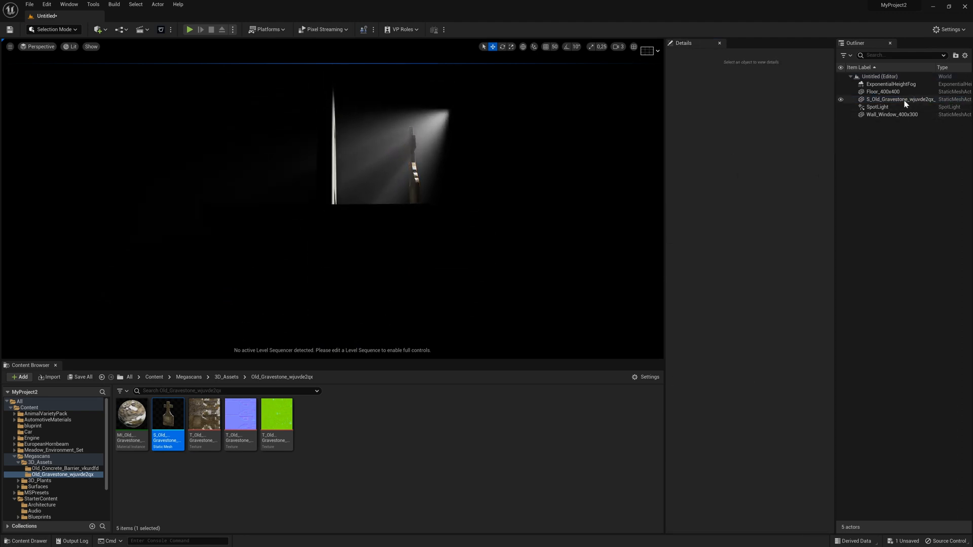
click(877, 106)
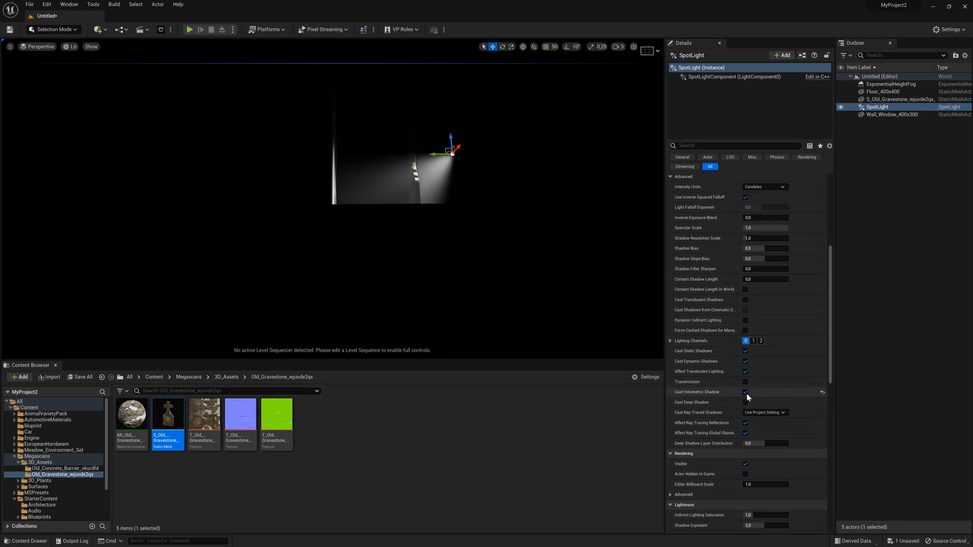
Step: Place a second gravestone in the beam and reframe the view on the wall
click(745, 391)
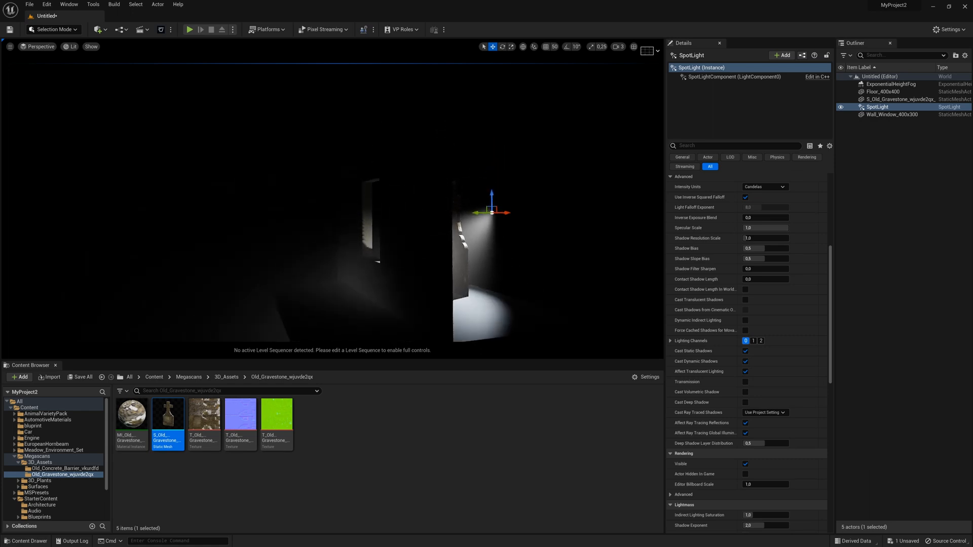
drag(490, 211, 447, 81)
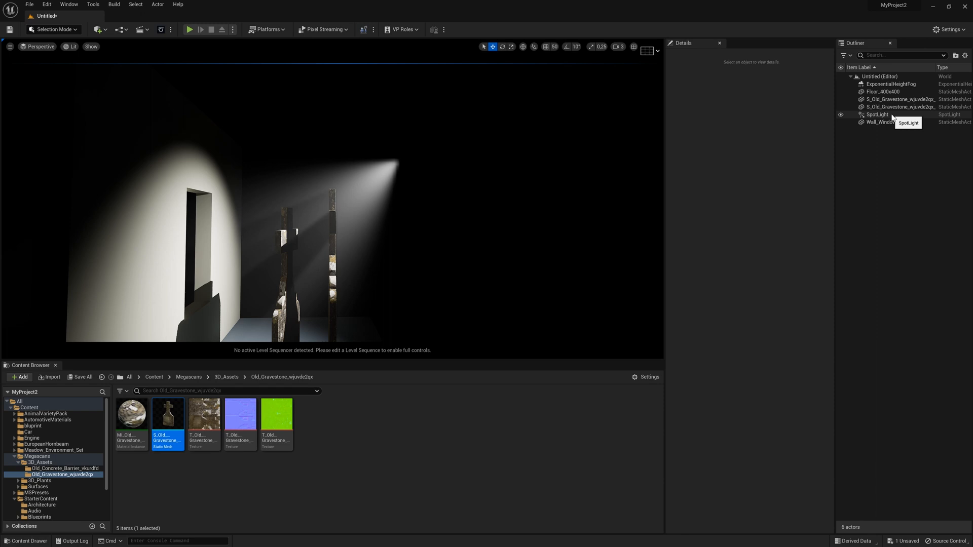
click(877, 115)
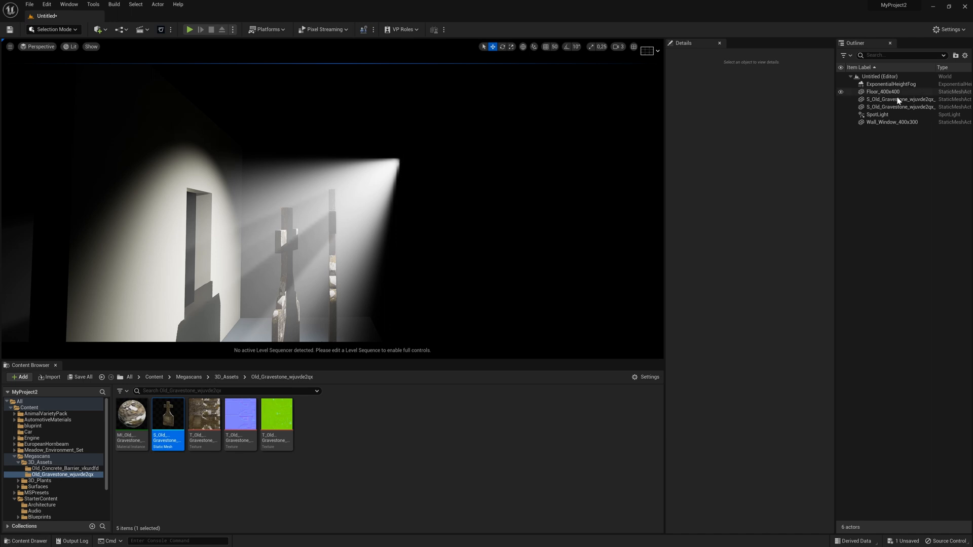
Step: Drag the SpotLight's Volumetric Scattering Intensity up to 100 for a glowing beam
click(877, 114)
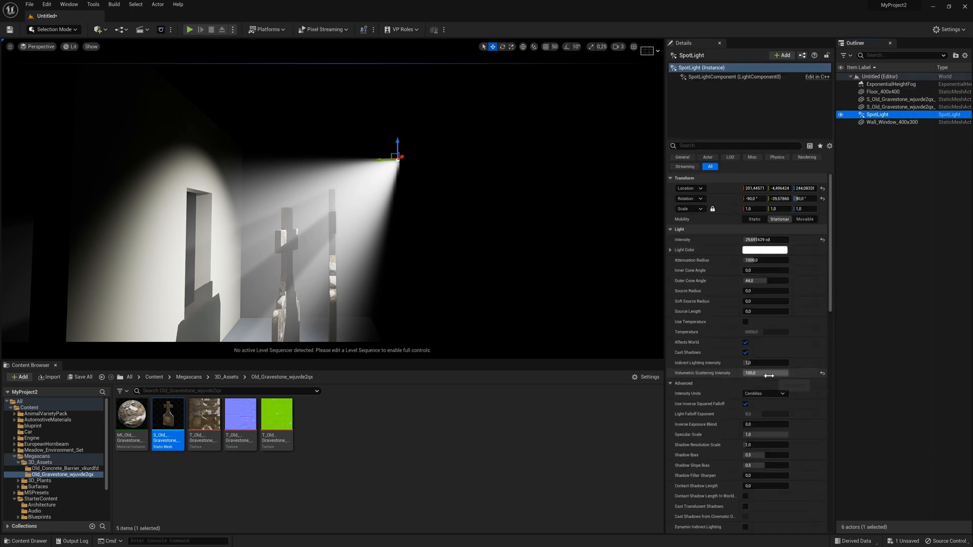
drag(797, 373, 745, 373)
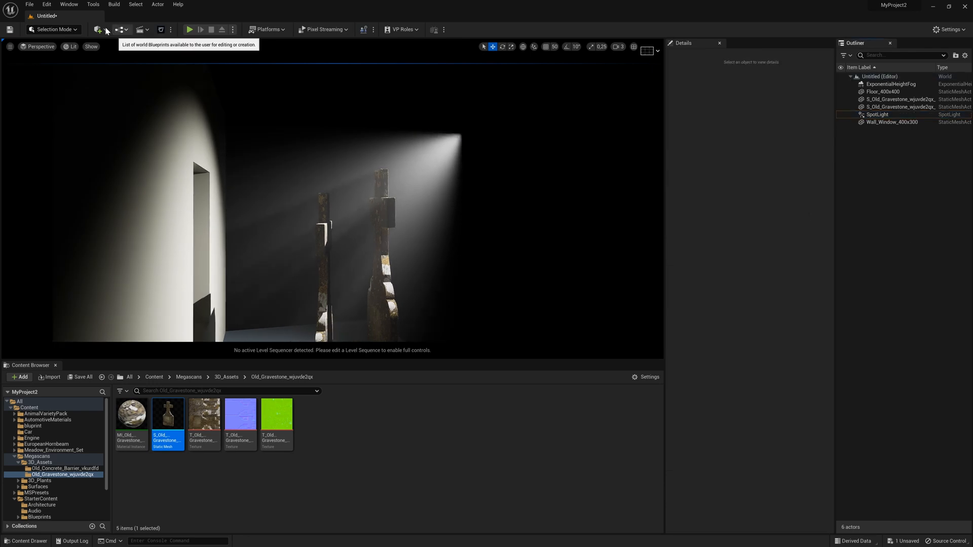
Step: Add a PostProcessVolume and enable Infinite Extent (Unbound) so it covers the level
click(97, 29)
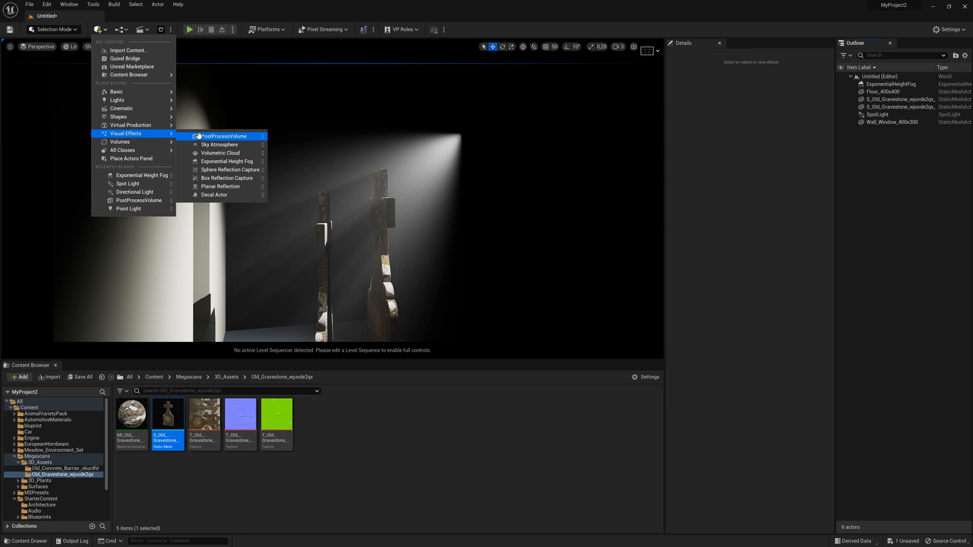
click(223, 136)
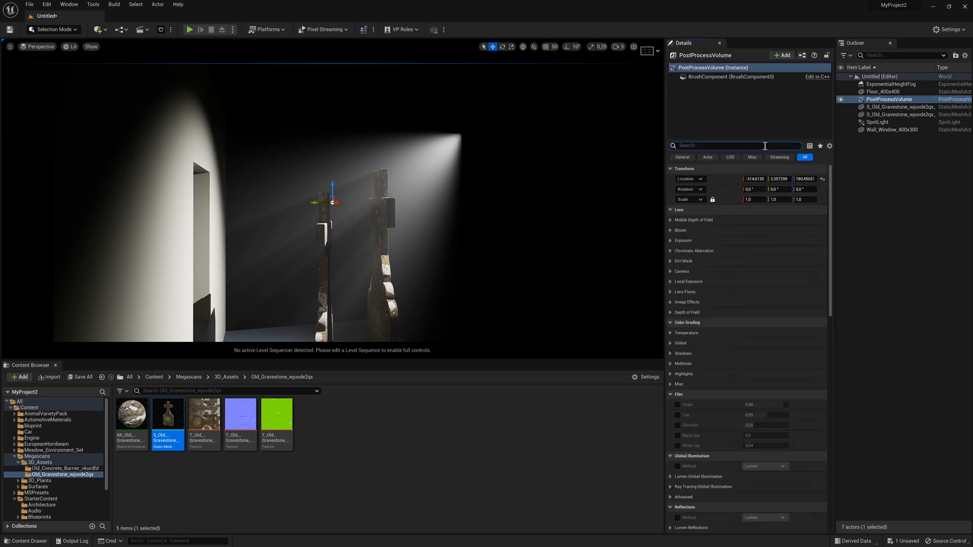
text(Inb)
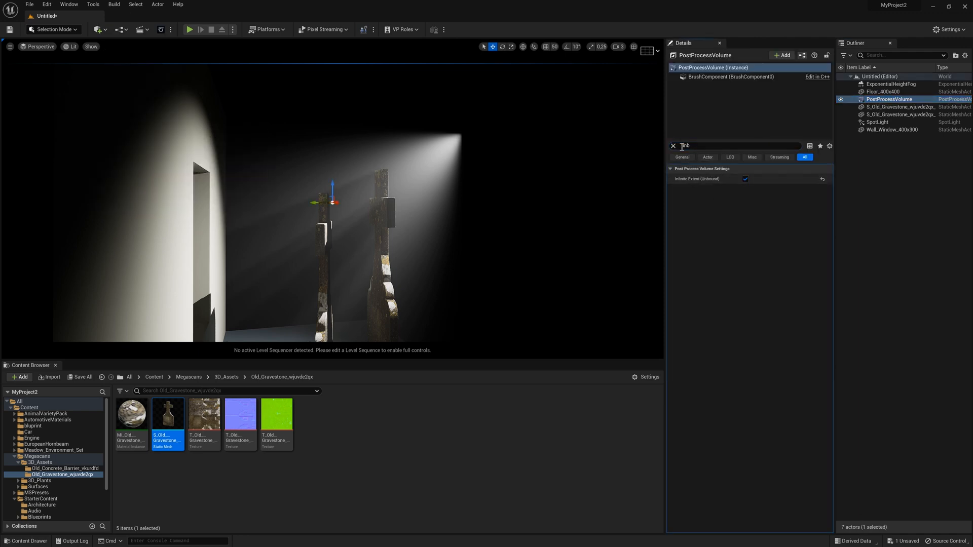
click(673, 144)
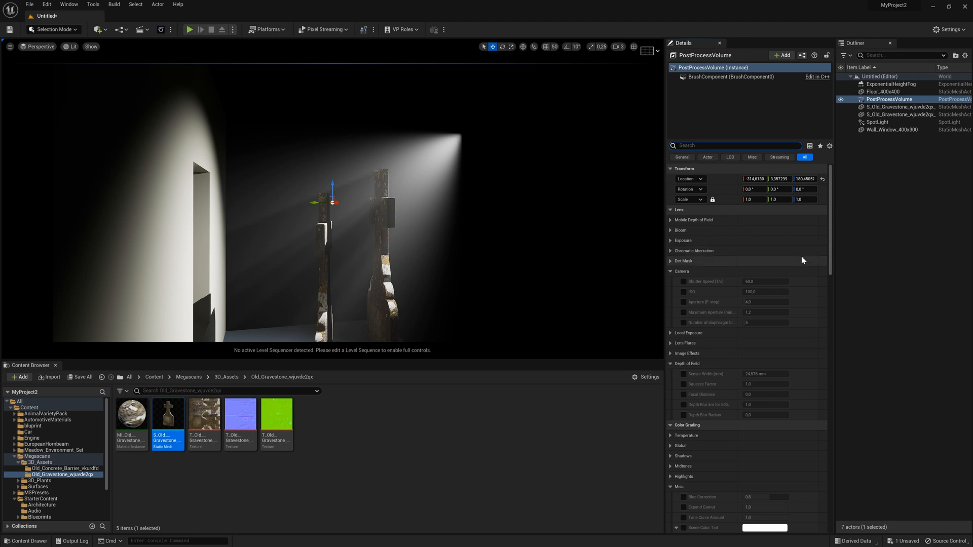
Step: Override the volume's Bloom Intensity with a higher value around 7.6, then head to the Content folder
click(670, 230)
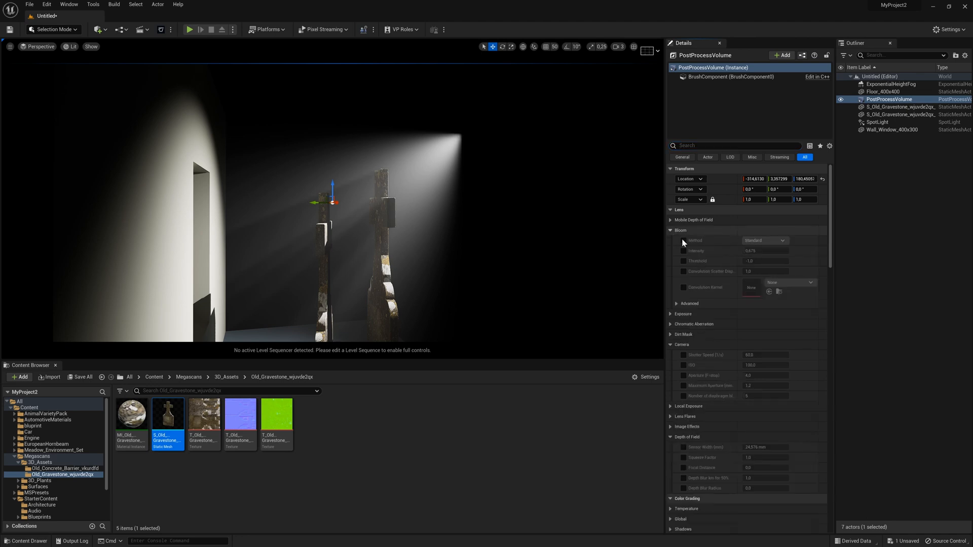
click(683, 261)
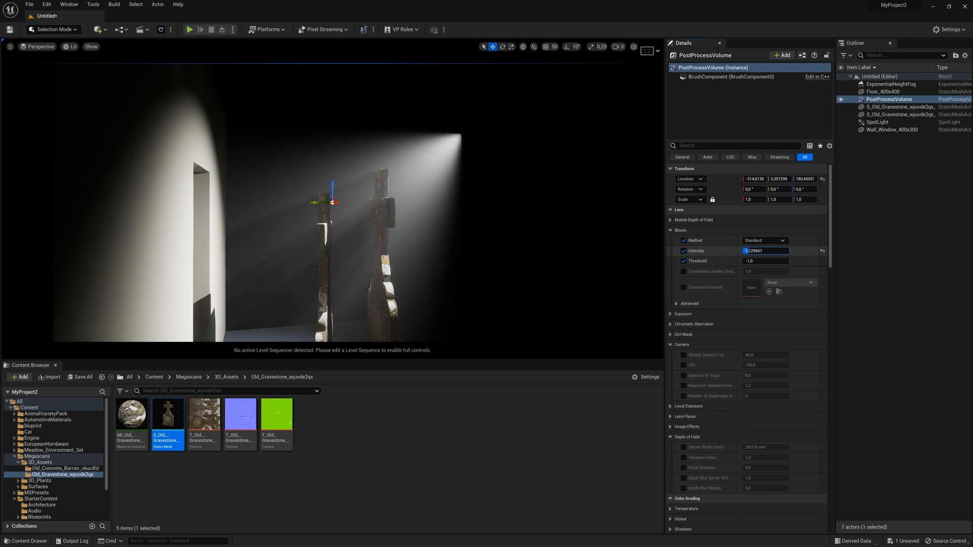
text(1.513667)
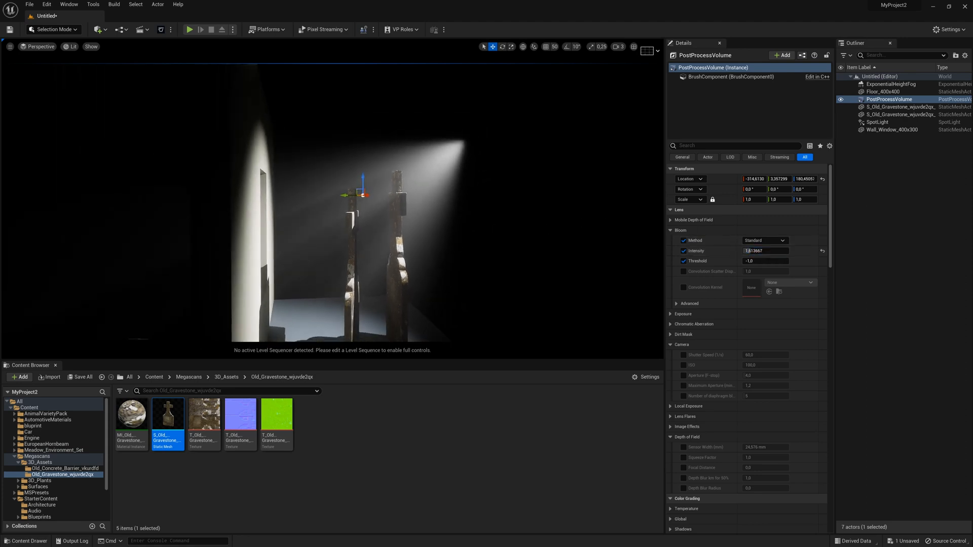
drag(363, 193, 422, 180)
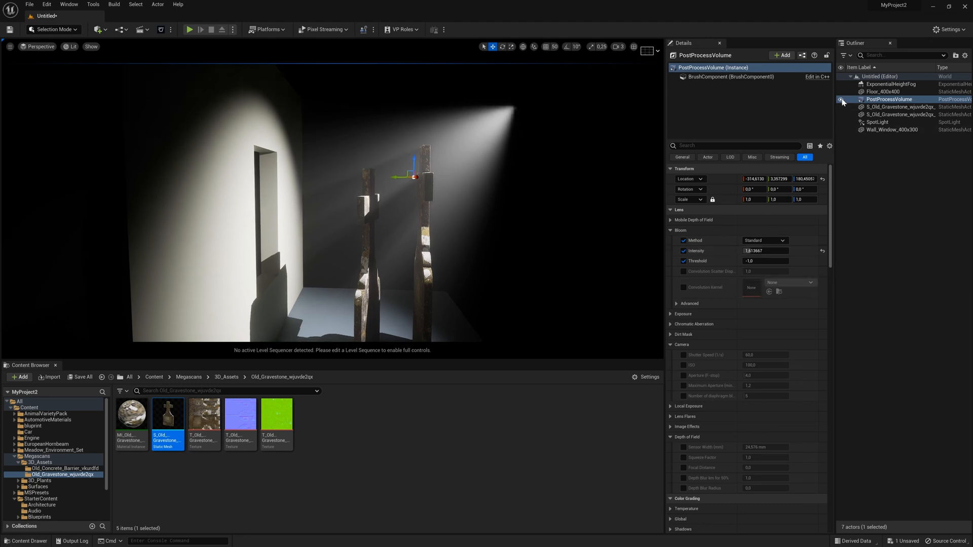
right_click(890, 99)
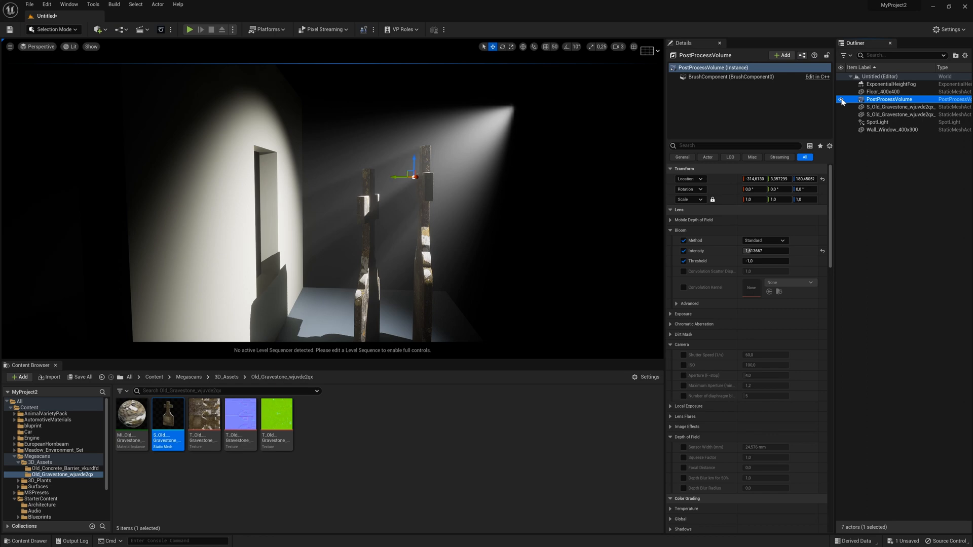
click(155, 377)
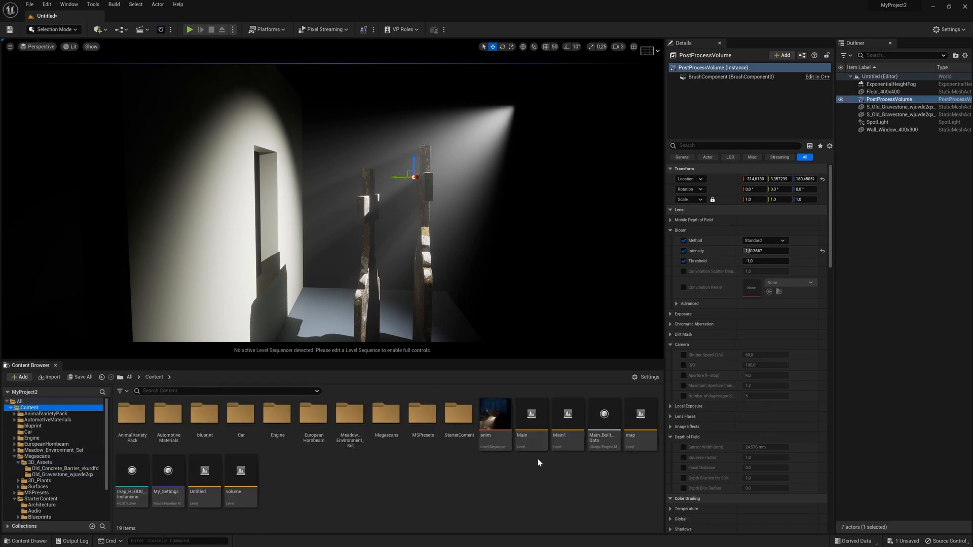
Step: Open the forest deer map, select fog light PointLight2, set its Volumetric Scattering Intensity to 4.0 and raise it above the road
double_click(639, 414)
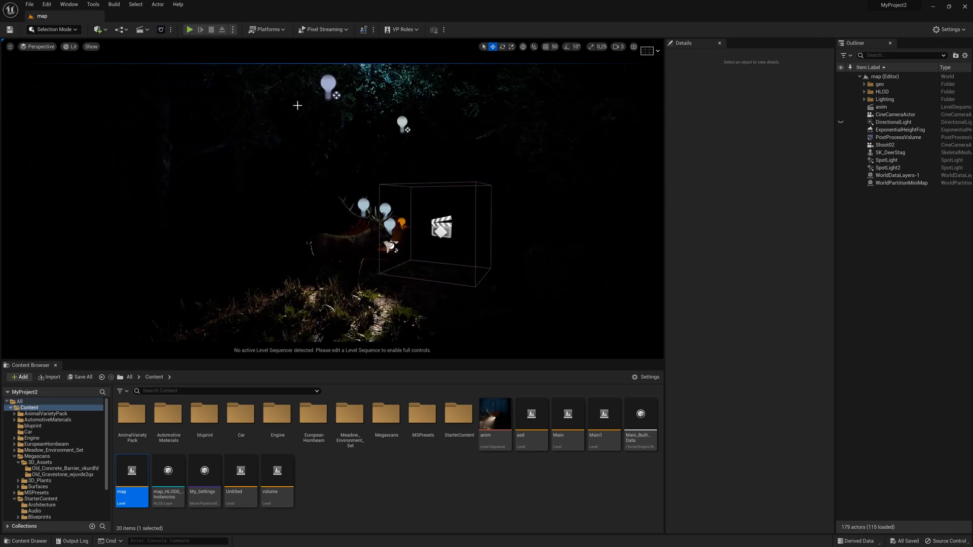
click(10, 46)
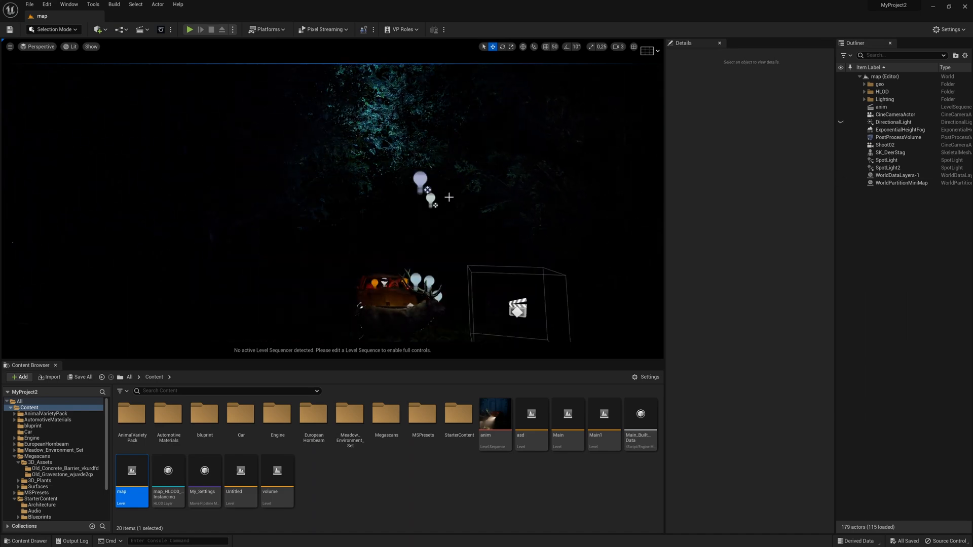
click(892, 373)
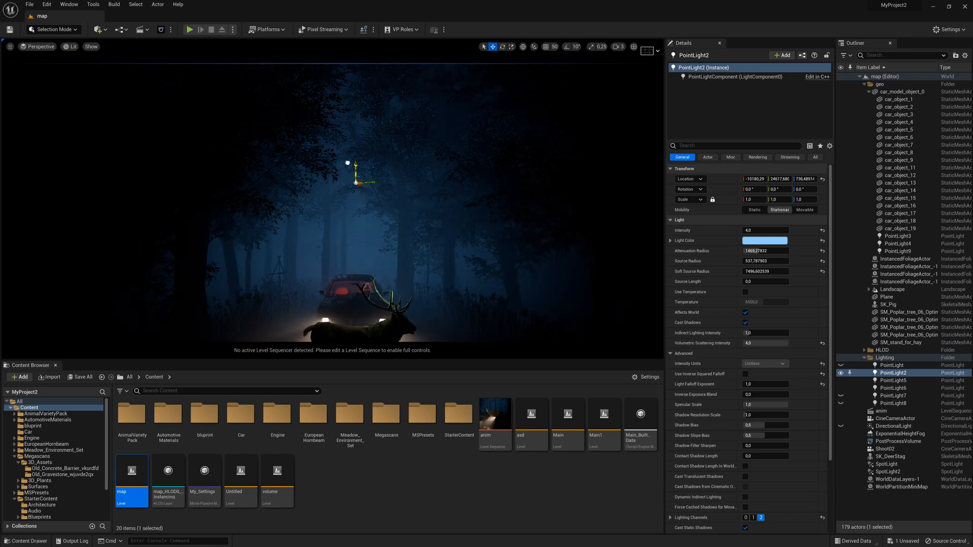
drag(365, 184, 365, 143)
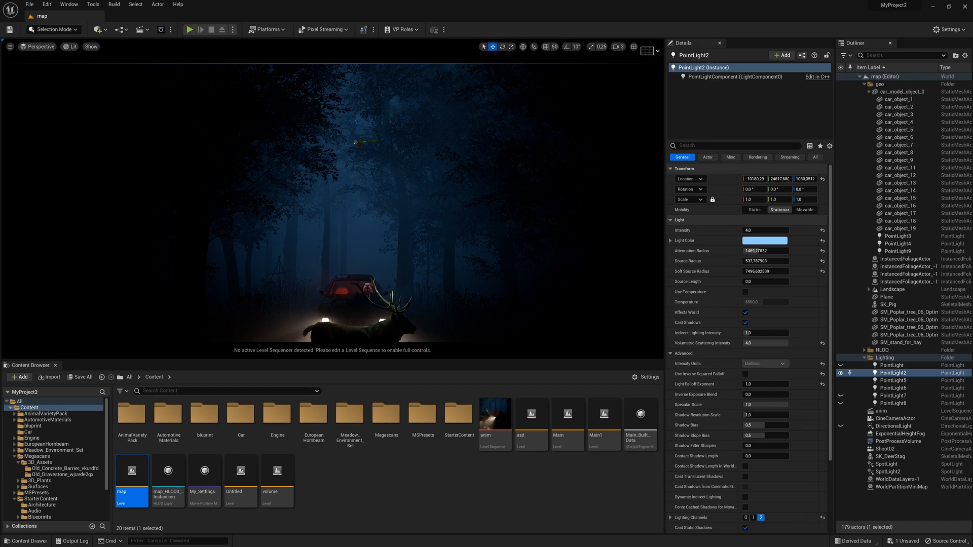